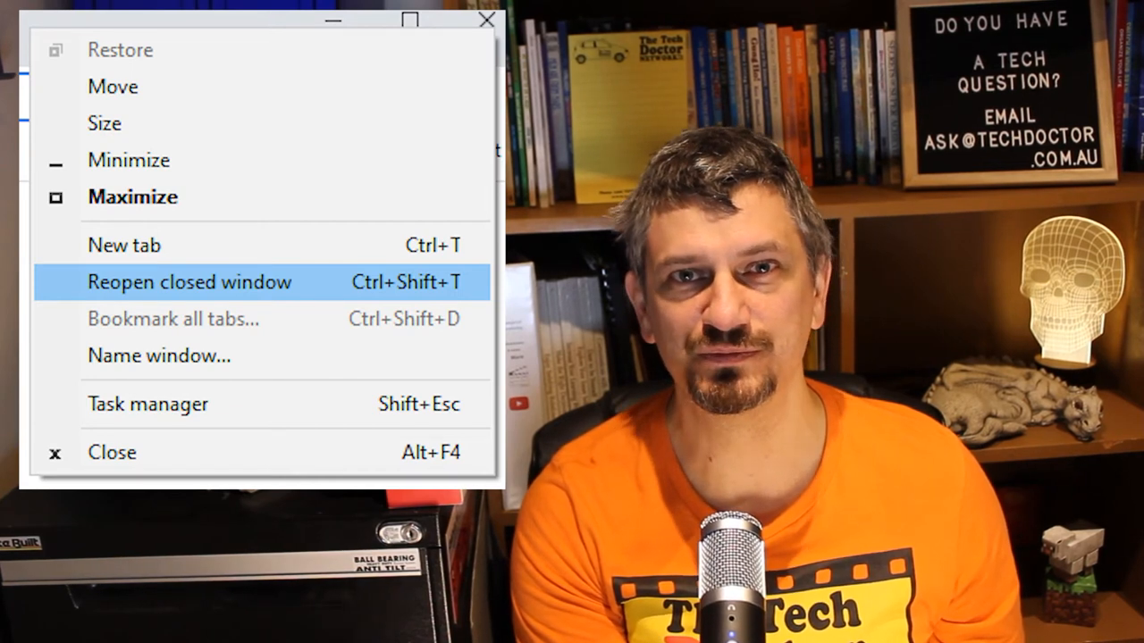
- Restore the just-closed Chrome window via 'Reopen closed window', landing on the new tab page
click(187, 282)
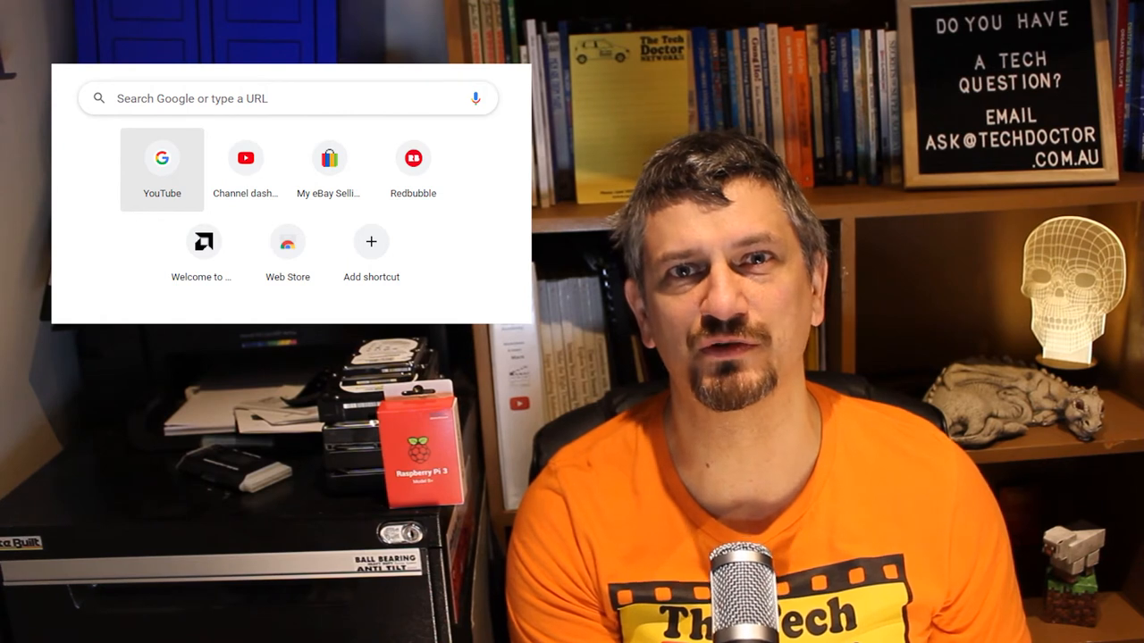